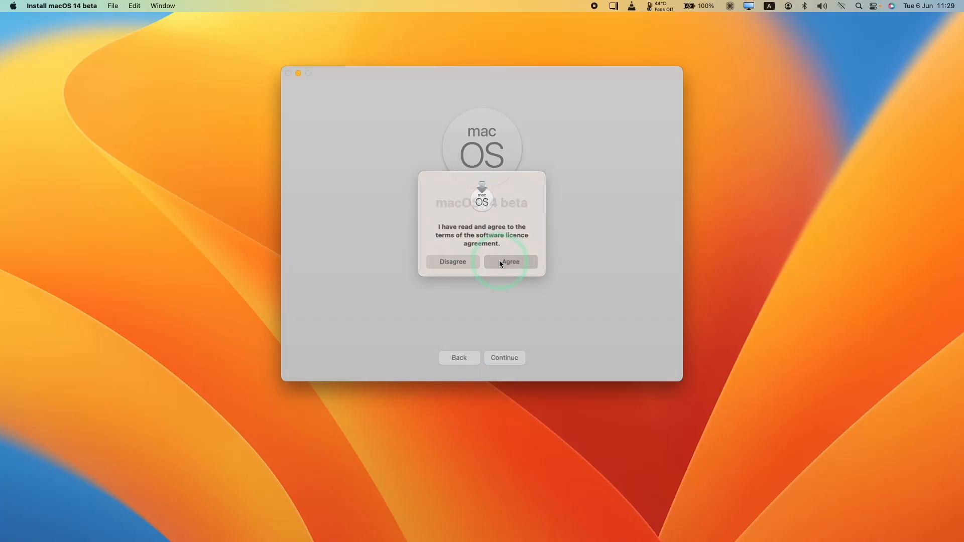
Step: Accept the macOS 14 beta licence and choose the Sonoma volume from the full disk list
left_click(510, 262)
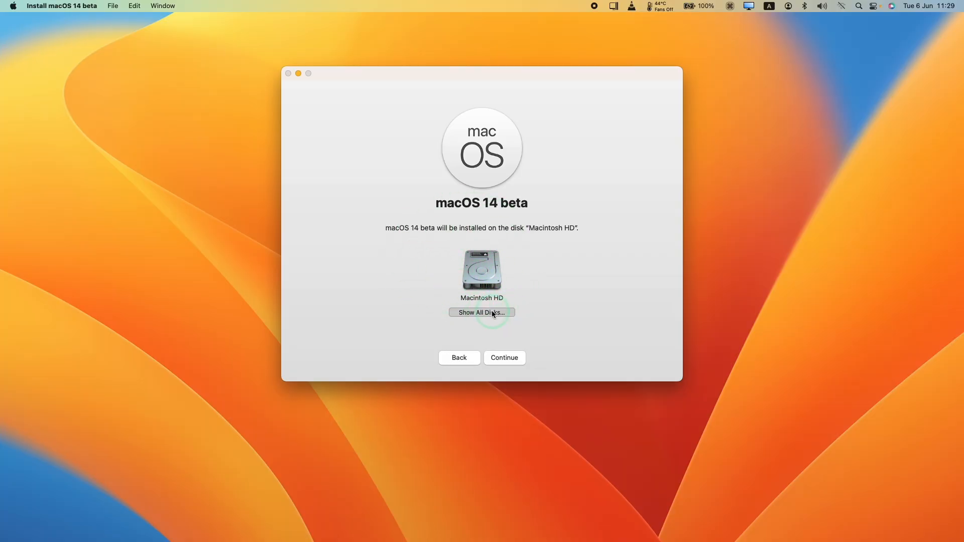
left_click(481, 312)
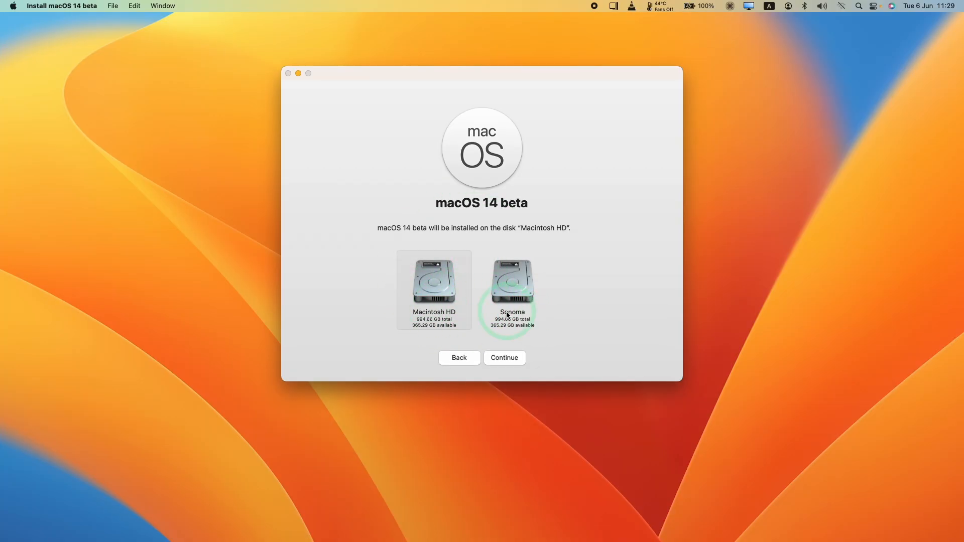
left_click(512, 290)
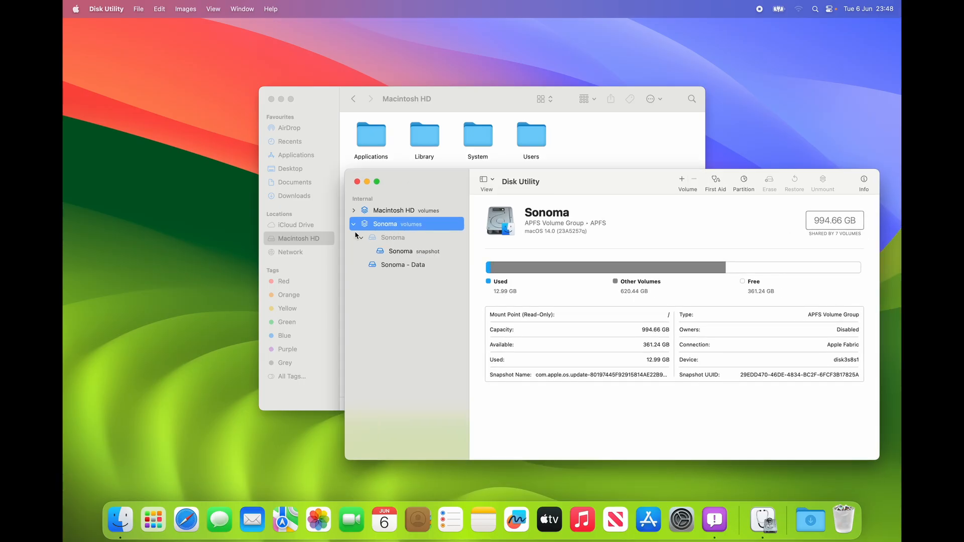
Step: Browse to the user's home folder in Finder
left_click(353, 224)
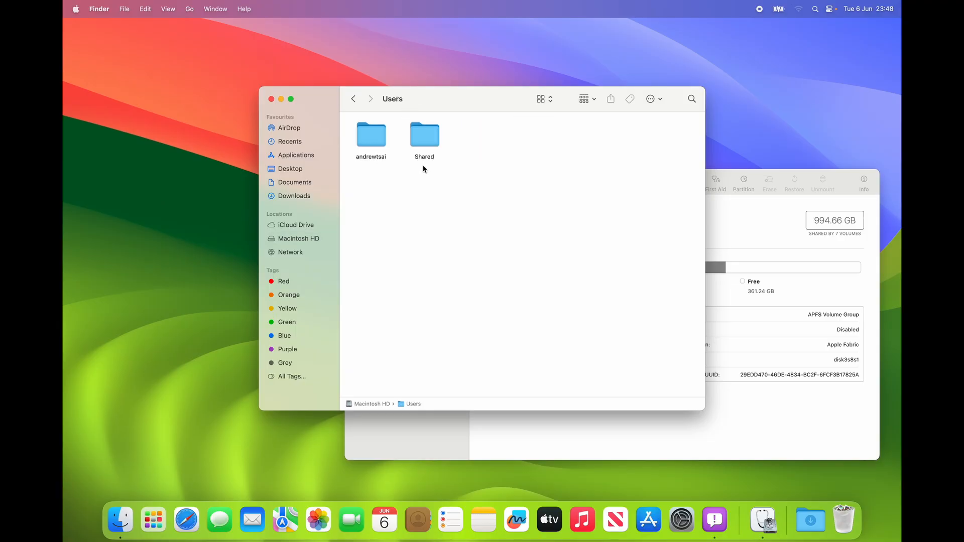
double_click(371, 134)
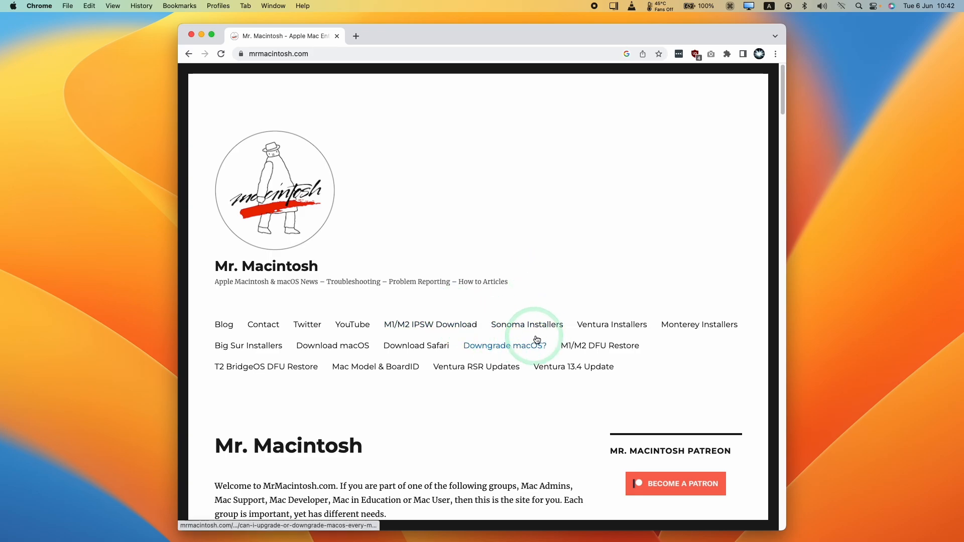
Step: Download the Sonoma Beta 1 InstallAssistant.pkg from Mr. Macintosh's installers page and close the browser
left_click(526, 325)
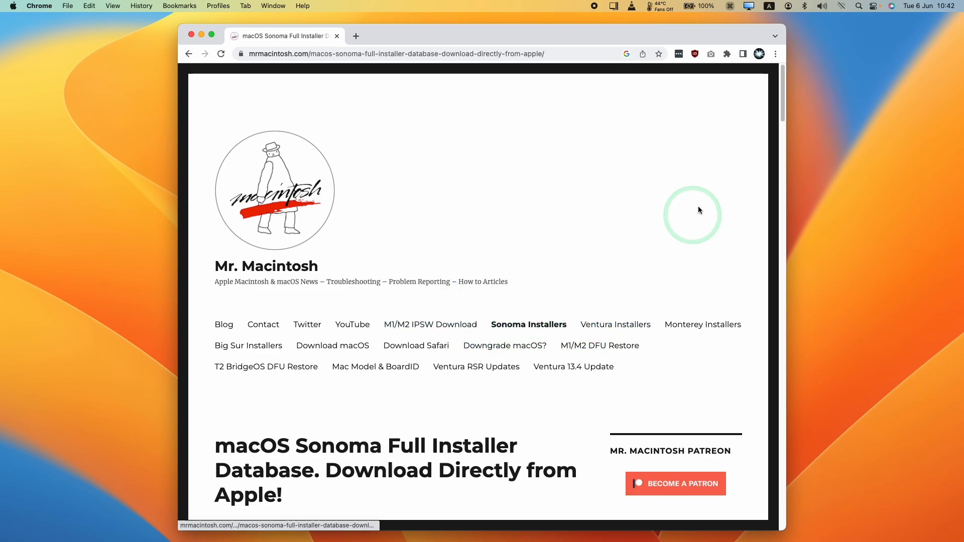
scroll("down", 3)
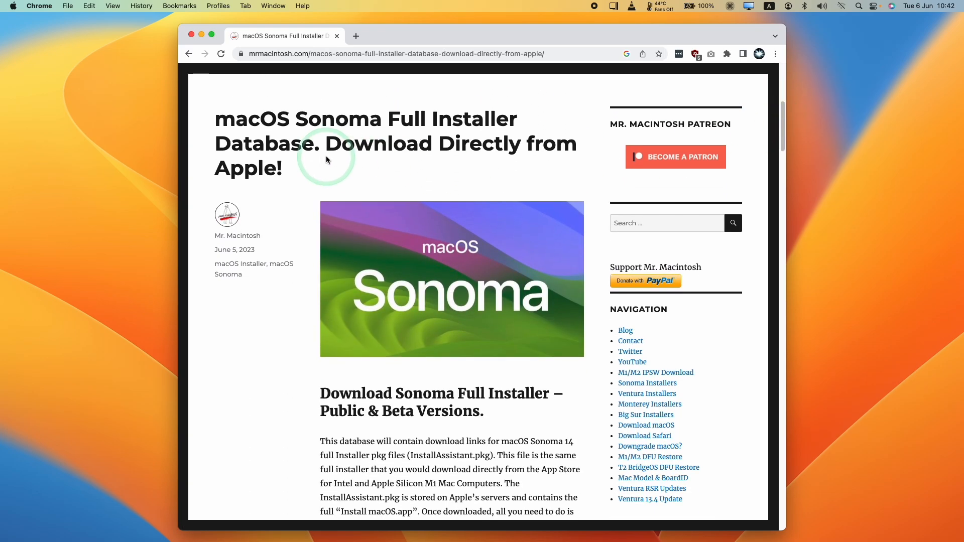
scroll("down", 3)
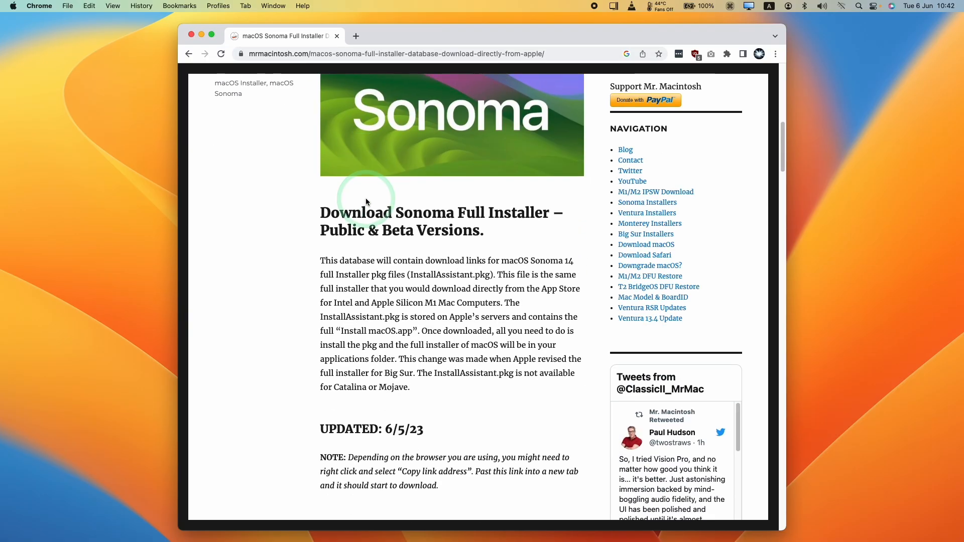
scroll("down", 3)
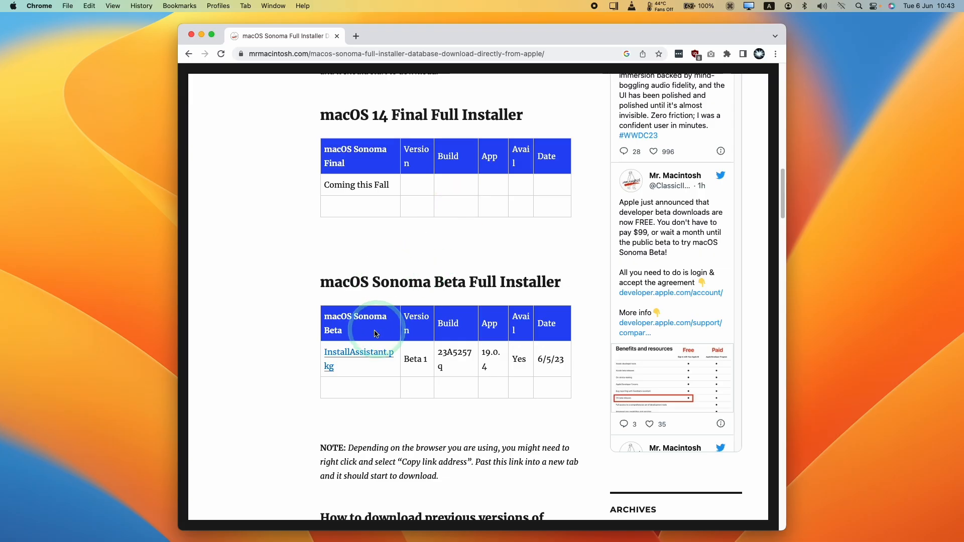
left_click(359, 353)
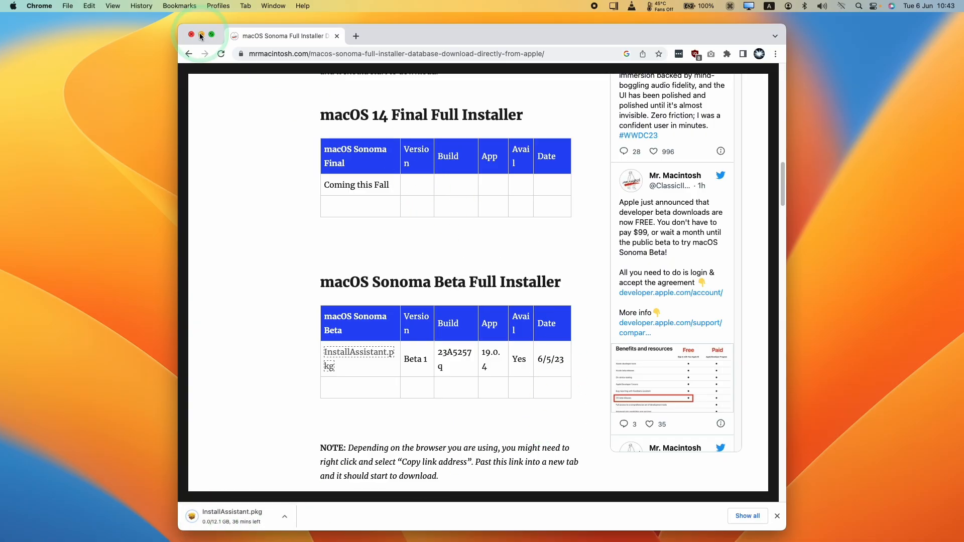
left_click(201, 34)
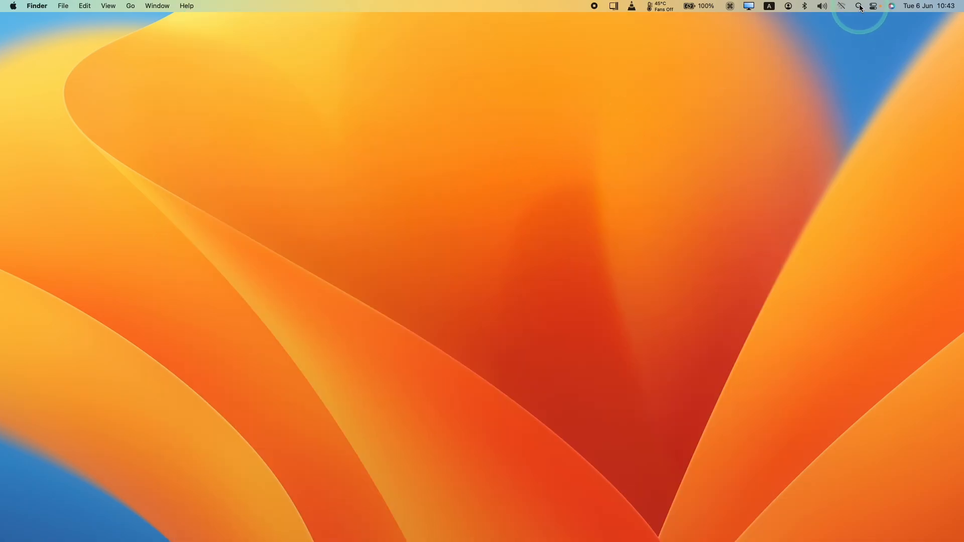
Step: Launch Disk Utility via Spotlight and set the sidebar to Show All Devices
left_click(859, 7)
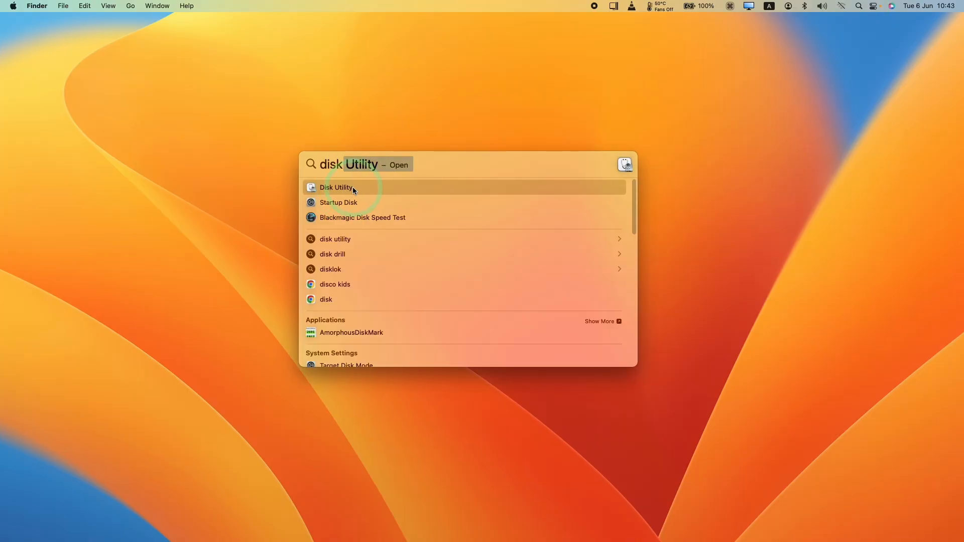
left_click(337, 188)
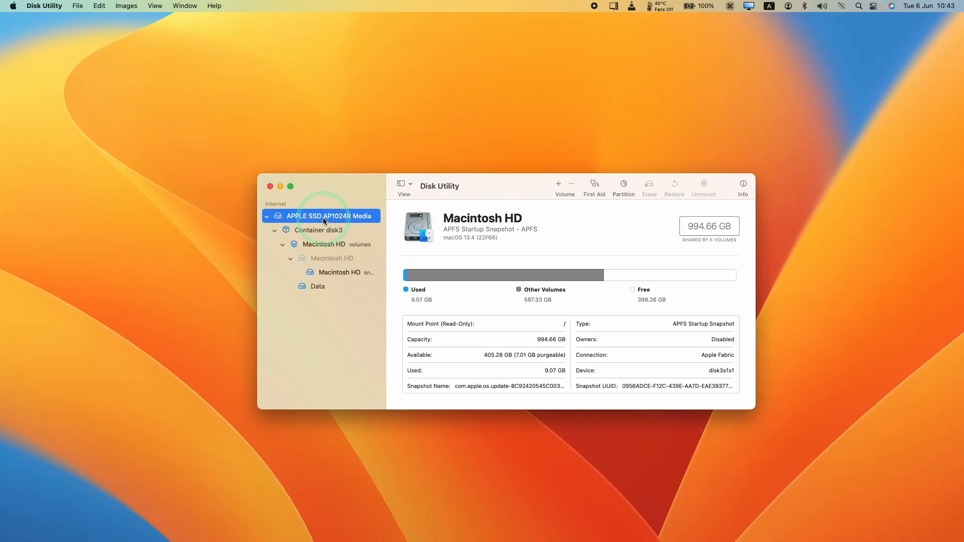
left_click(155, 6)
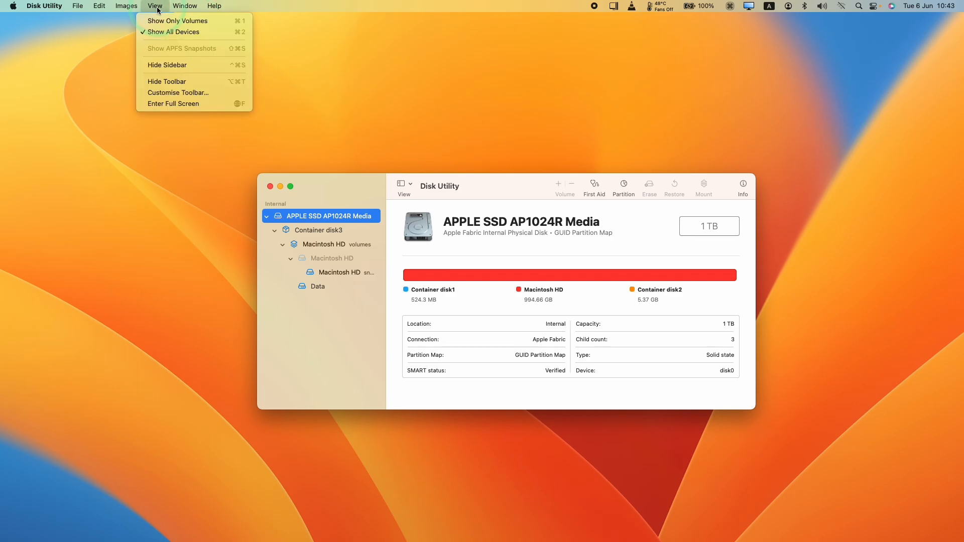
left_click(338, 273)
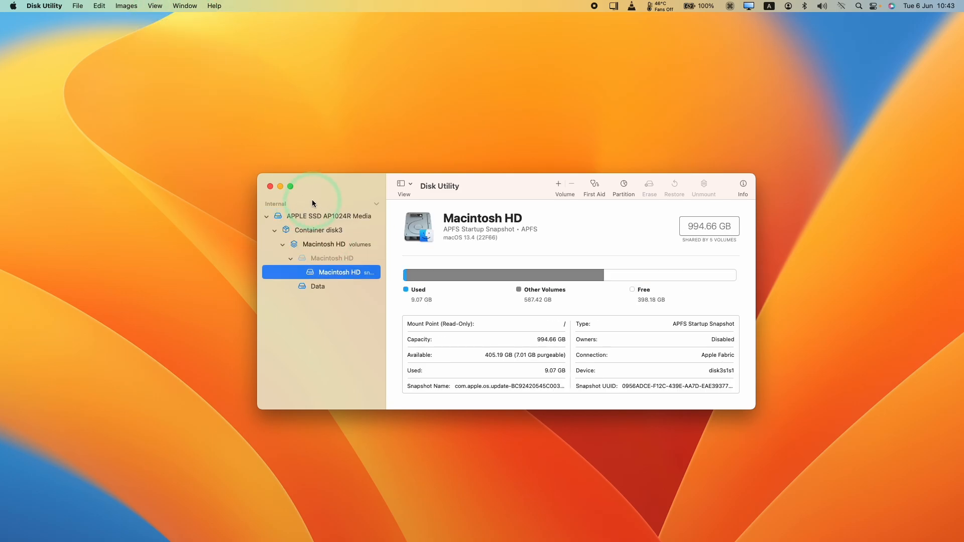
Step: Inspect the APPLE SSD and Container disk3, leaving the container selected with Macintosh HD collapsed
left_click(319, 230)
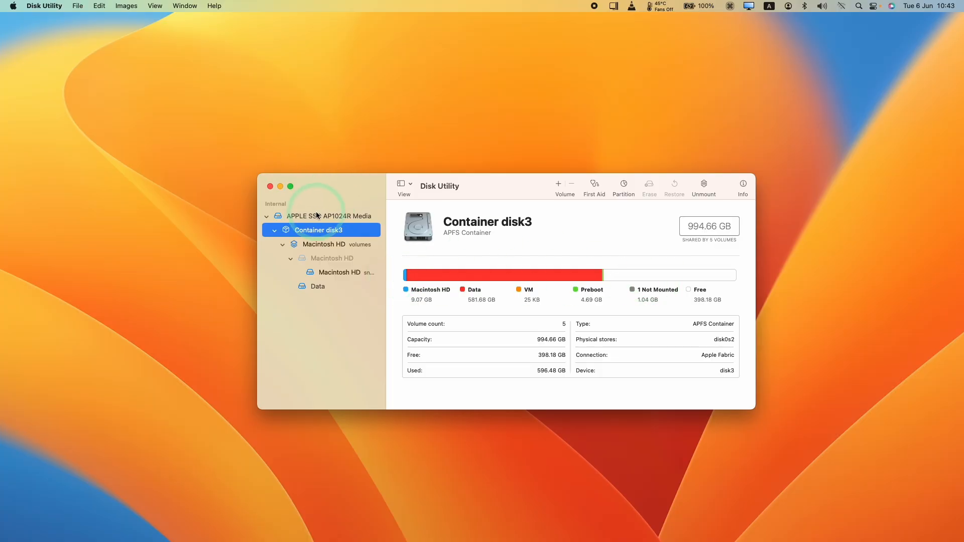
left_click(329, 216)
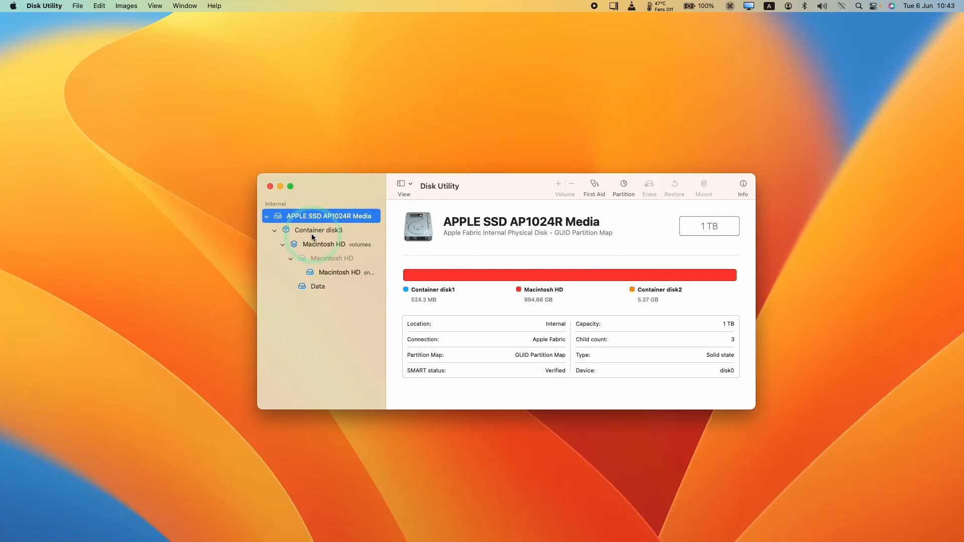
left_click(318, 230)
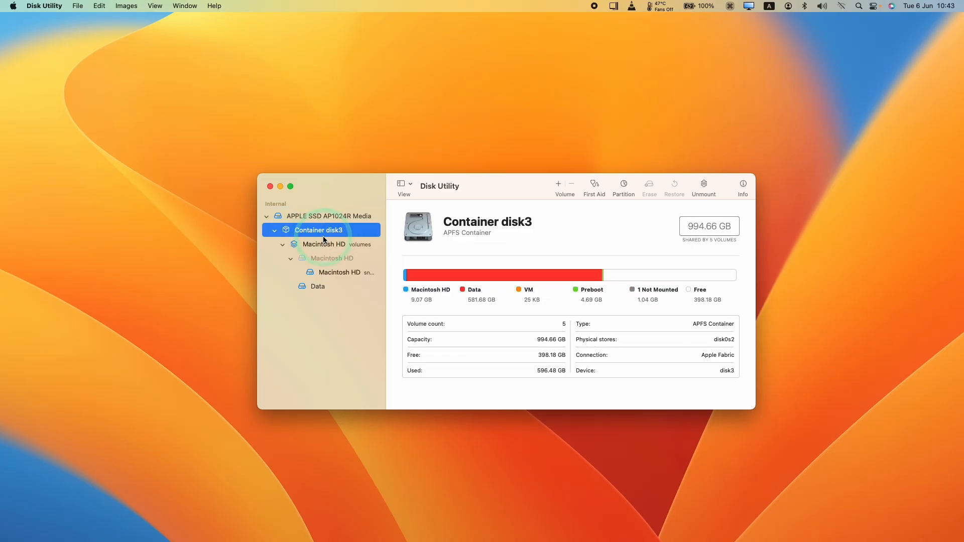
left_click(282, 244)
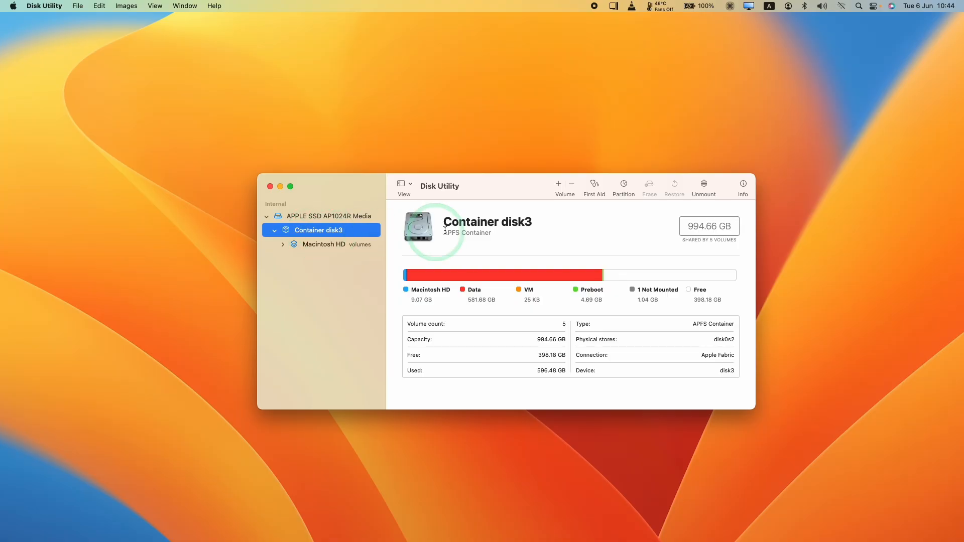
Step: Add a new APFS volume named Sonoma to Container disk3
left_click(558, 187)
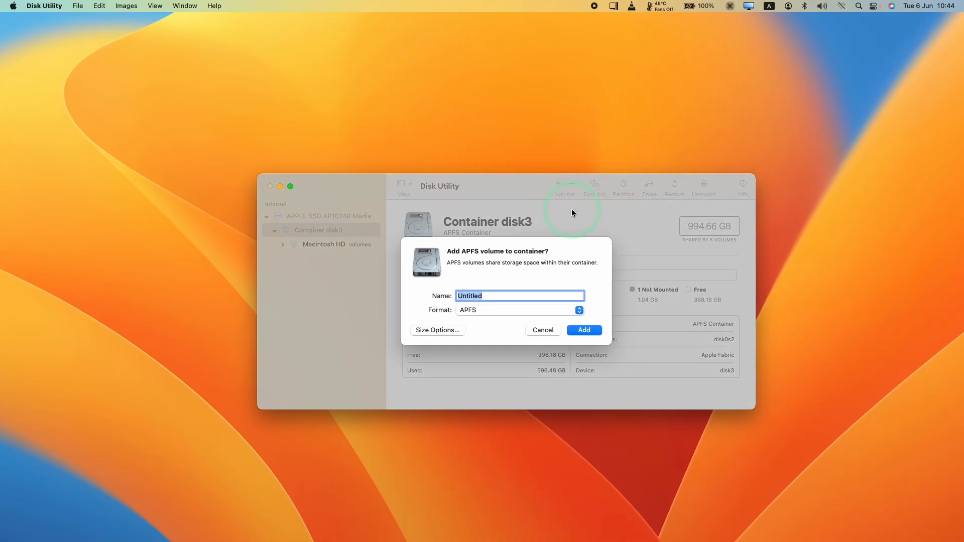
type("Sonoma")
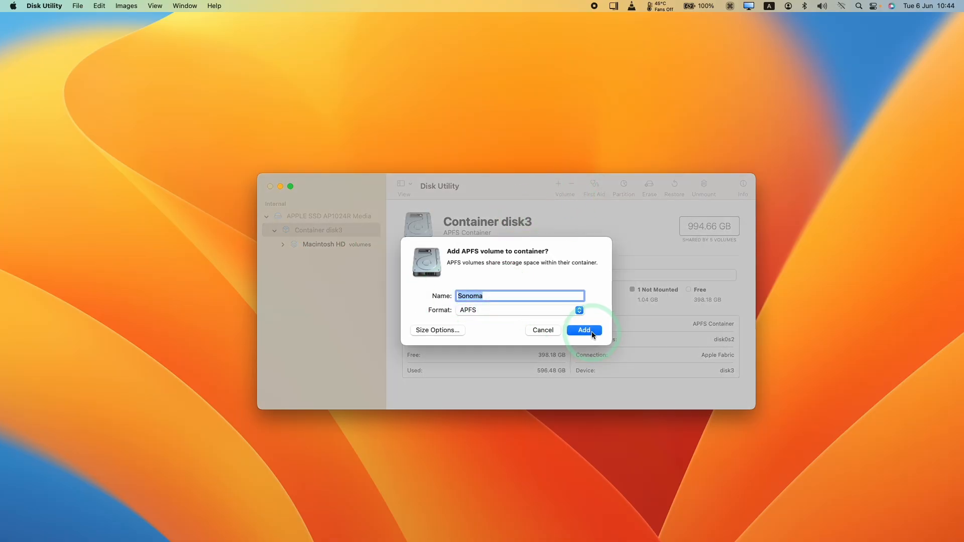
left_click(584, 330)
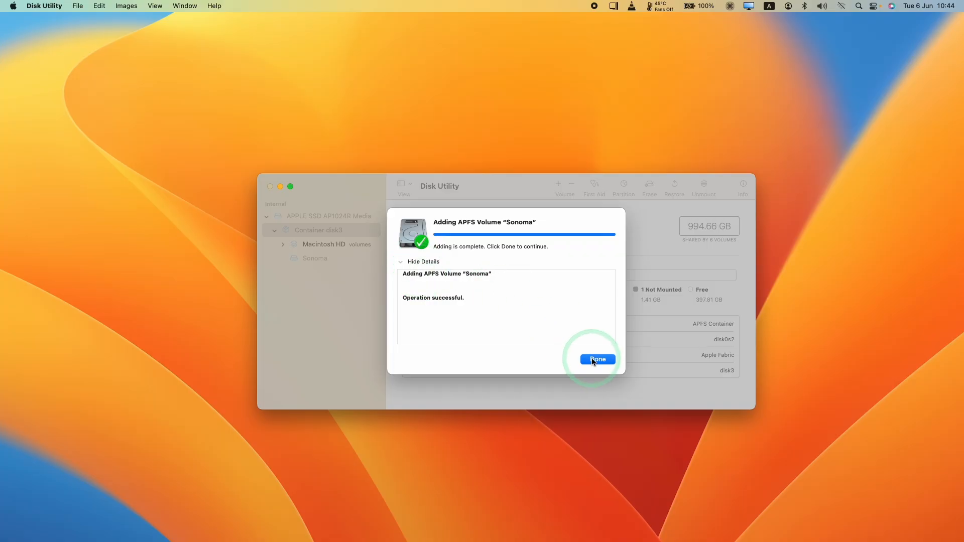
left_click(597, 360)
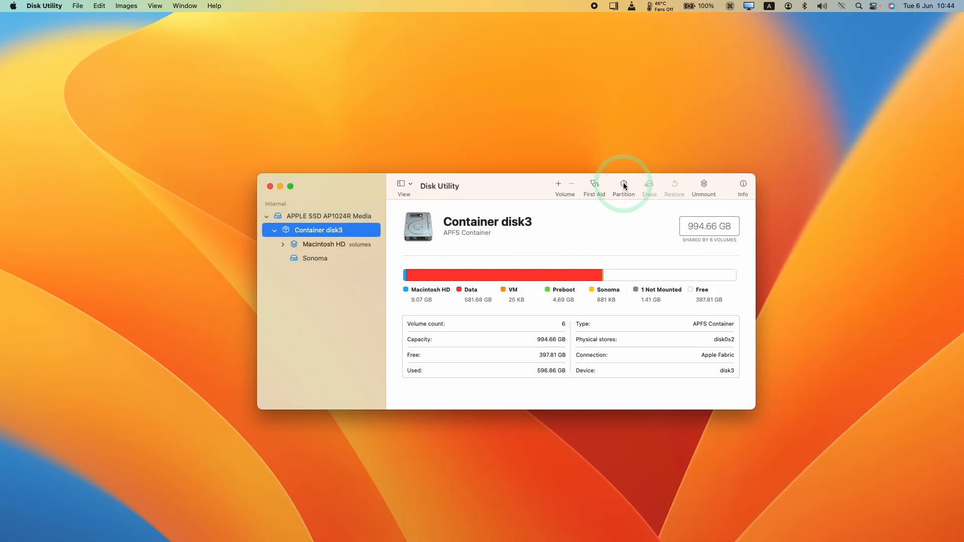
left_click(622, 186)
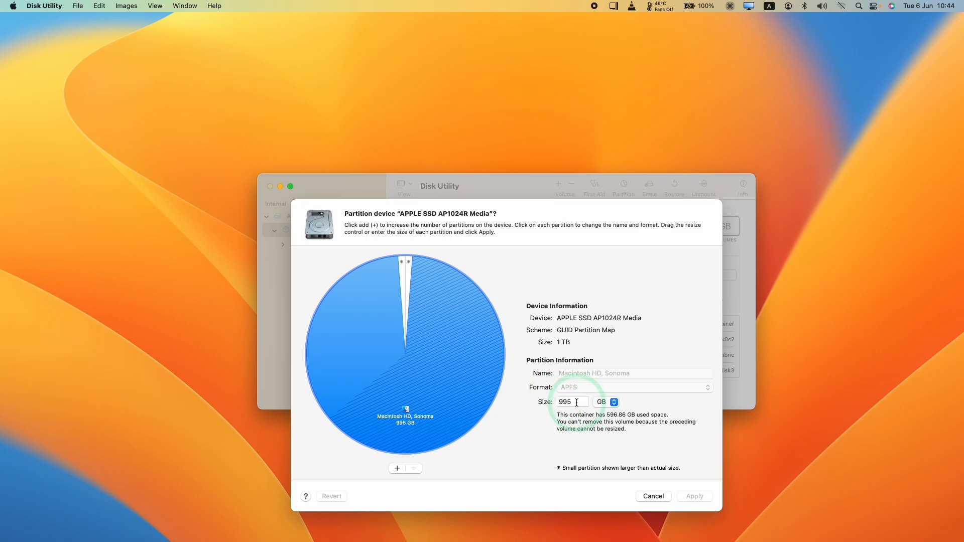
Step: Cancel the Partition dialog unchanged and review the Sonoma volume and Macintosh HD
left_click(653, 496)
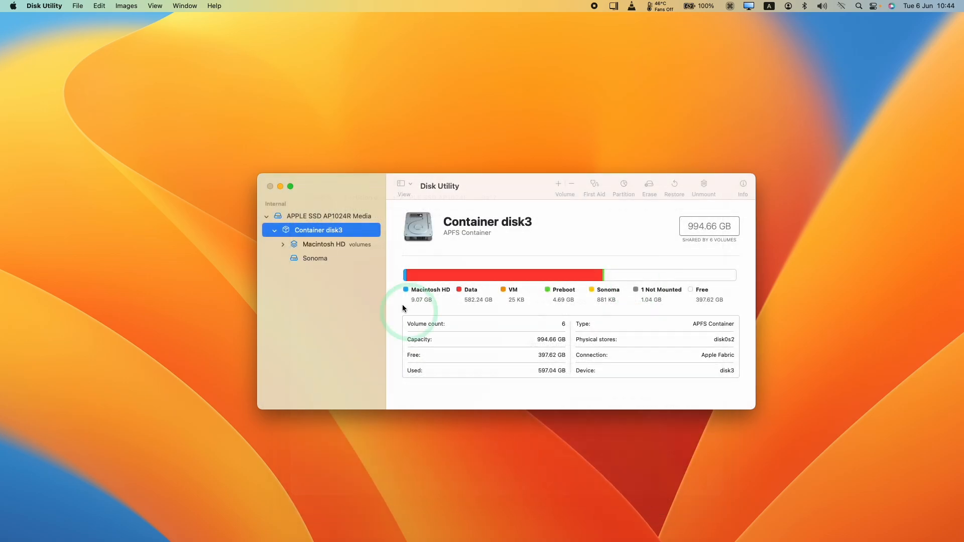
left_click(314, 258)
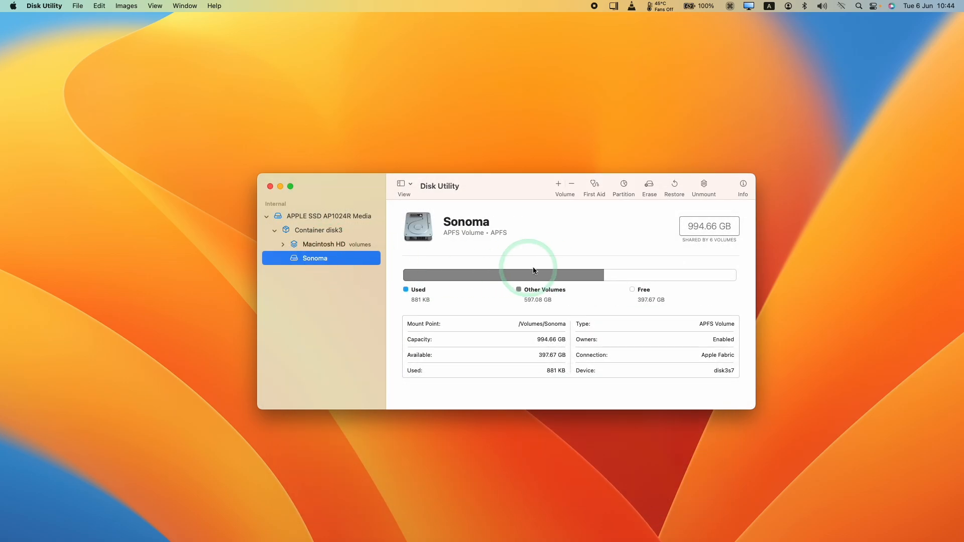
left_click(324, 244)
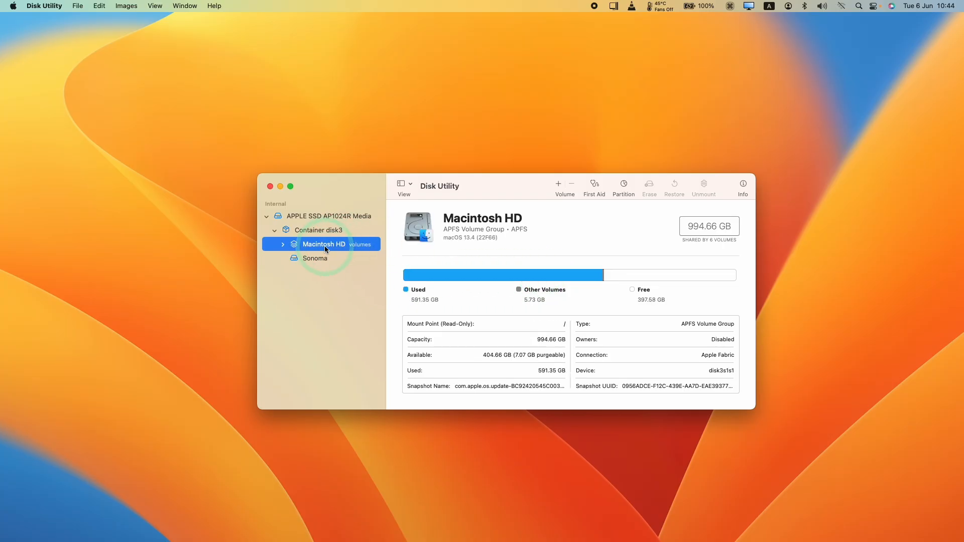
left_click(314, 258)
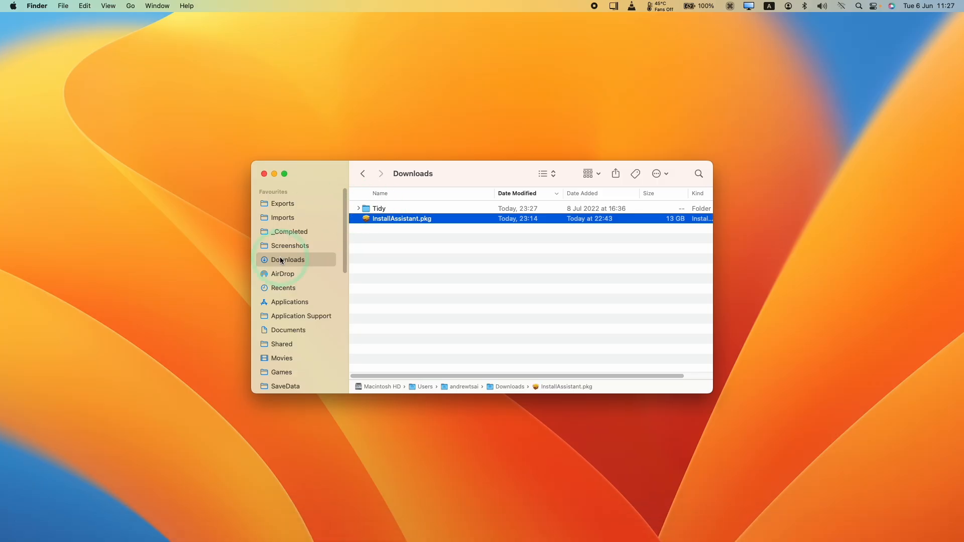
Step: Install InstallAssistant.pkg on Macintosh HD, authorising with the administrator password
double_click(402, 218)
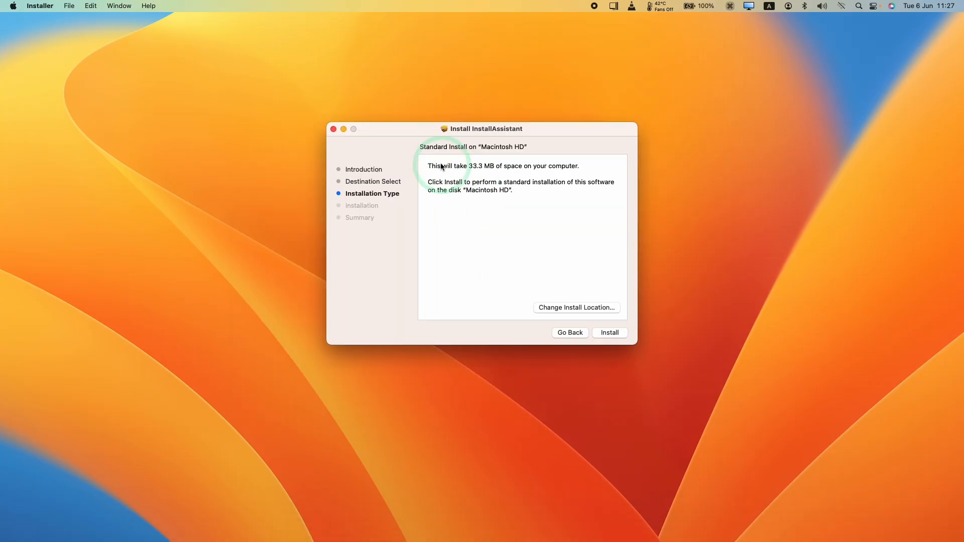
mouse_move(576, 307)
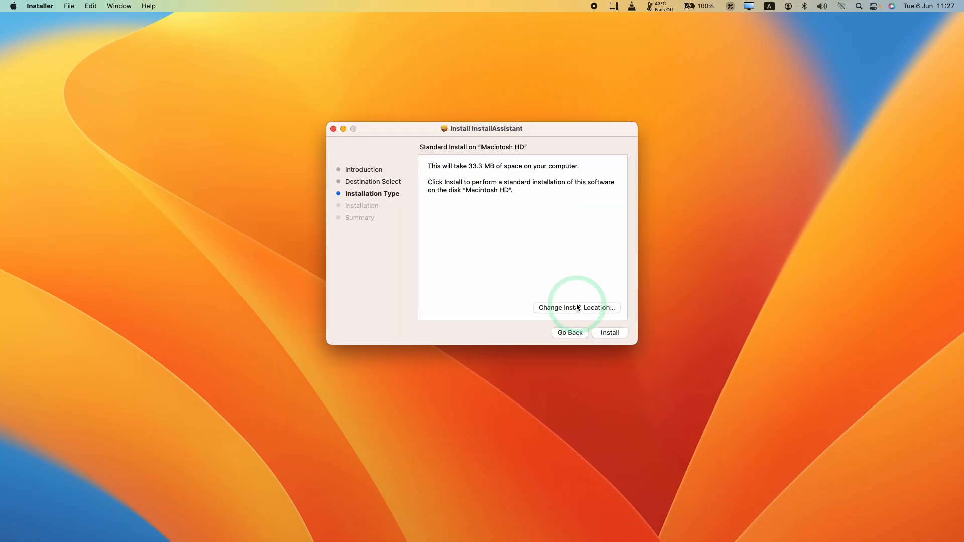
left_click(575, 308)
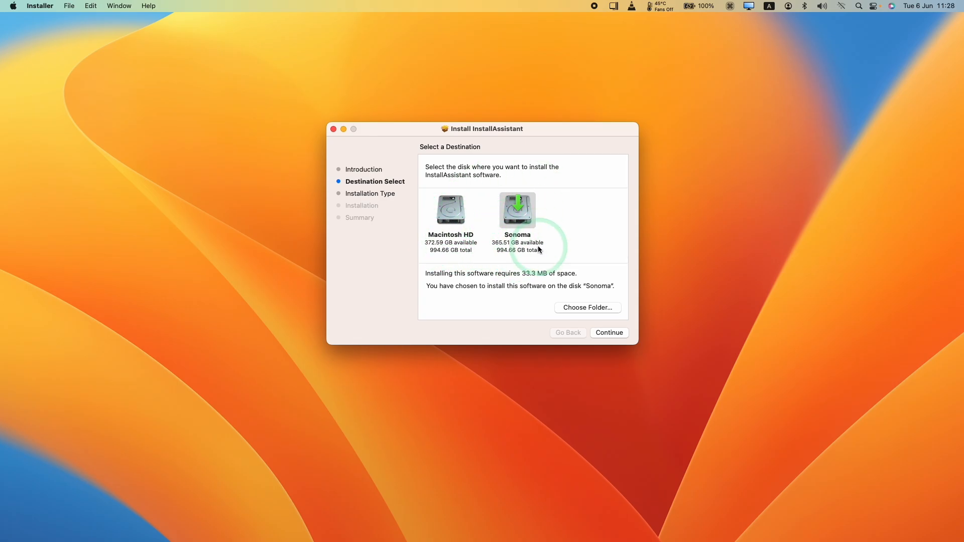
left_click(609, 332)
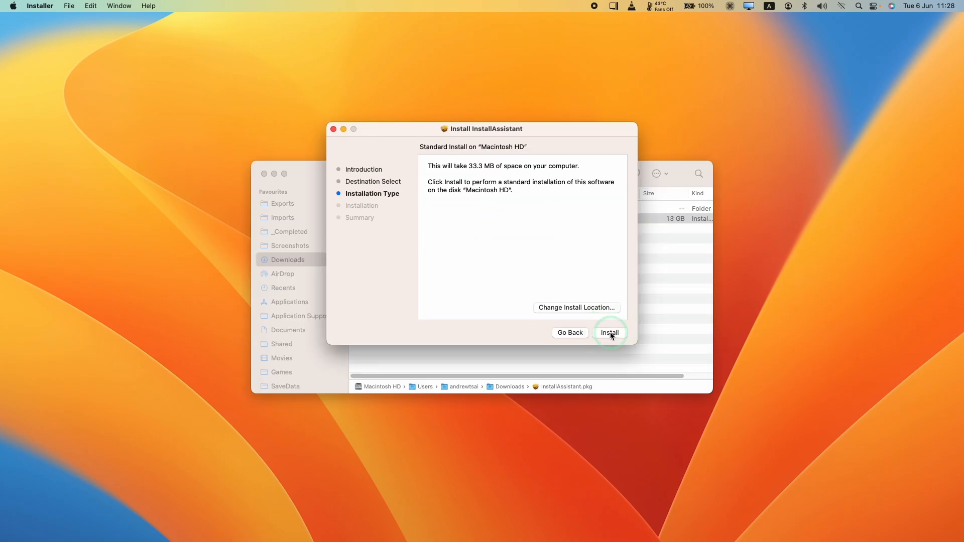
left_click(609, 332)
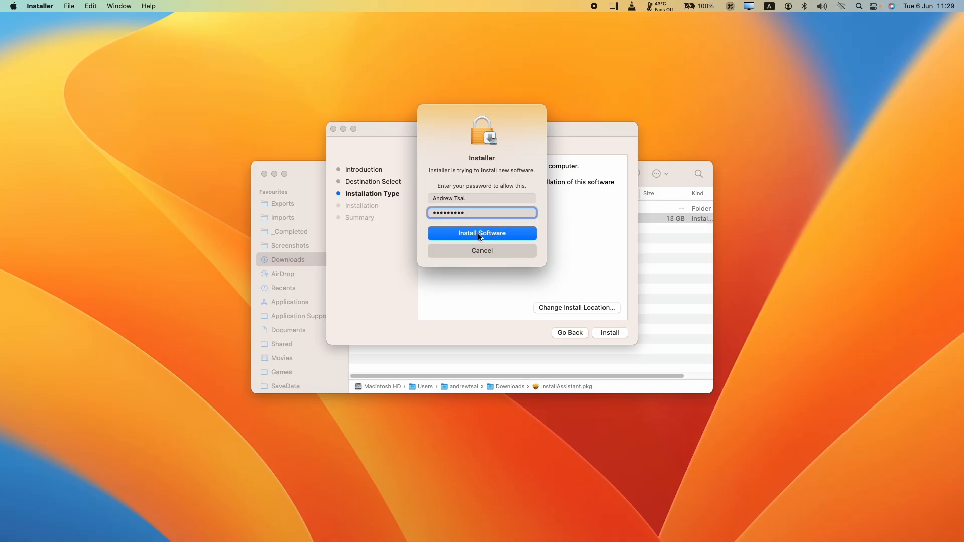
left_click(482, 233)
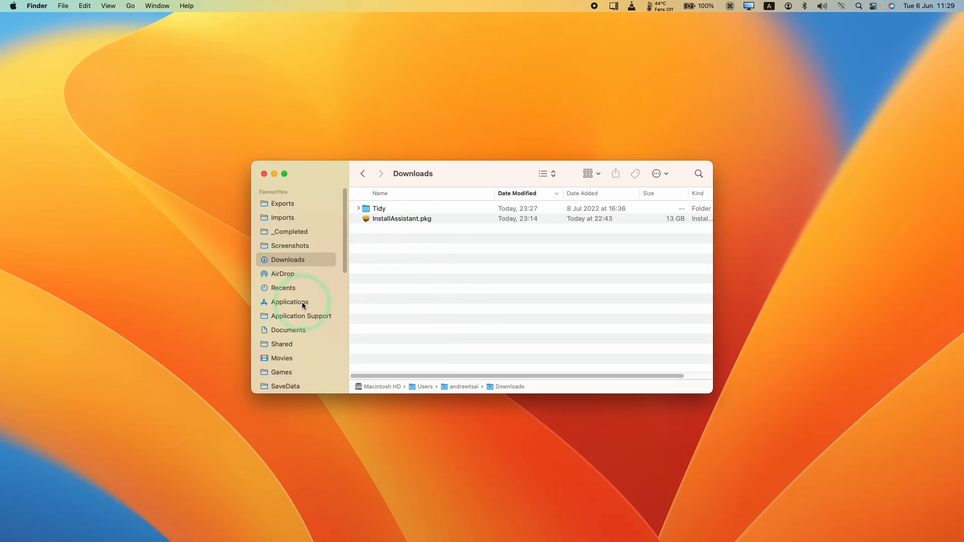
Step: Show the Install macOS 14 beta app in the Applications folder
left_click(290, 302)
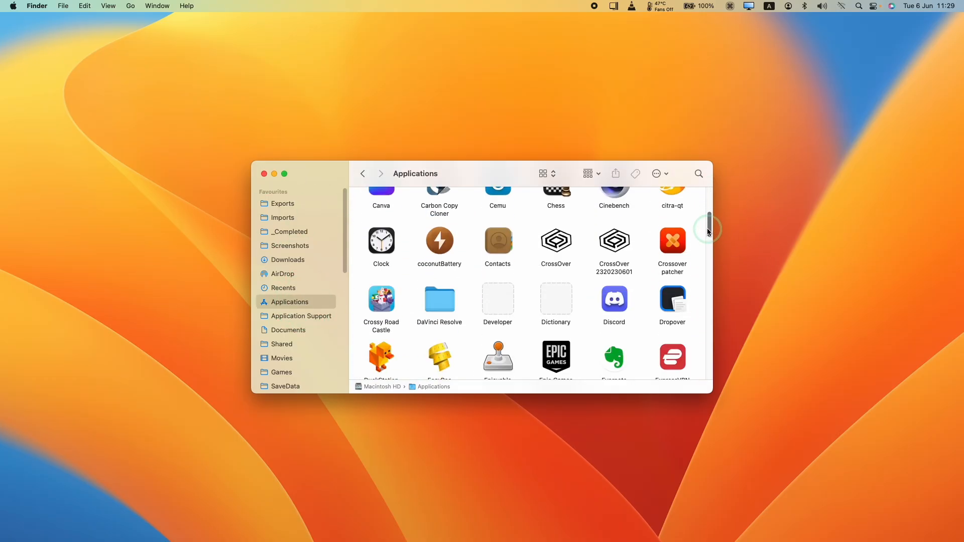
scroll("down", 3)
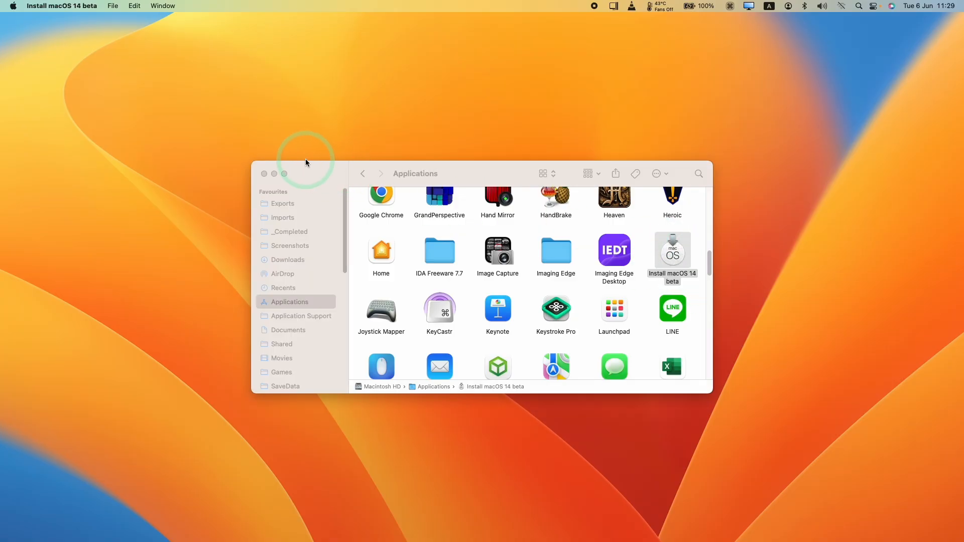
Step: Launch Install macOS 14 beta, accept the licence and select Sonoma from the full disk list
double_click(672, 250)
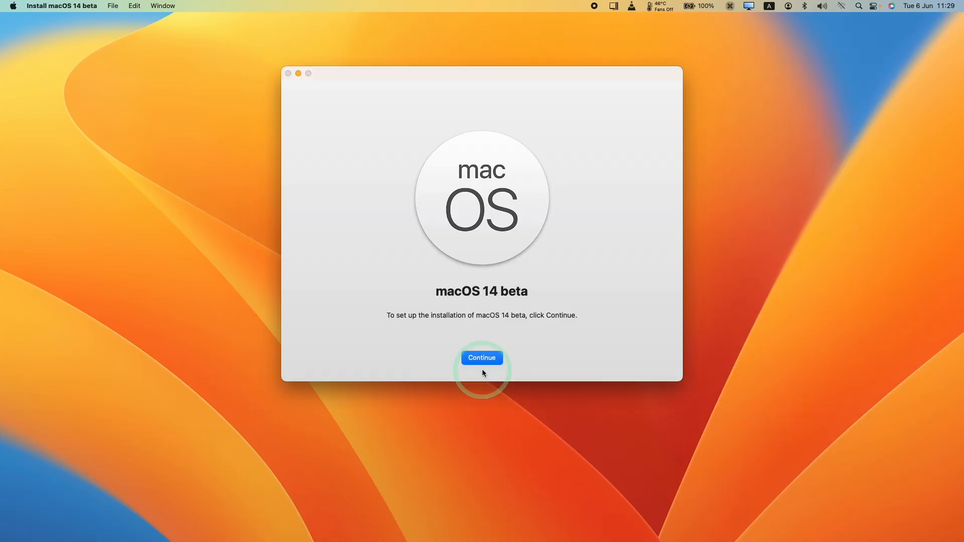
left_click(481, 358)
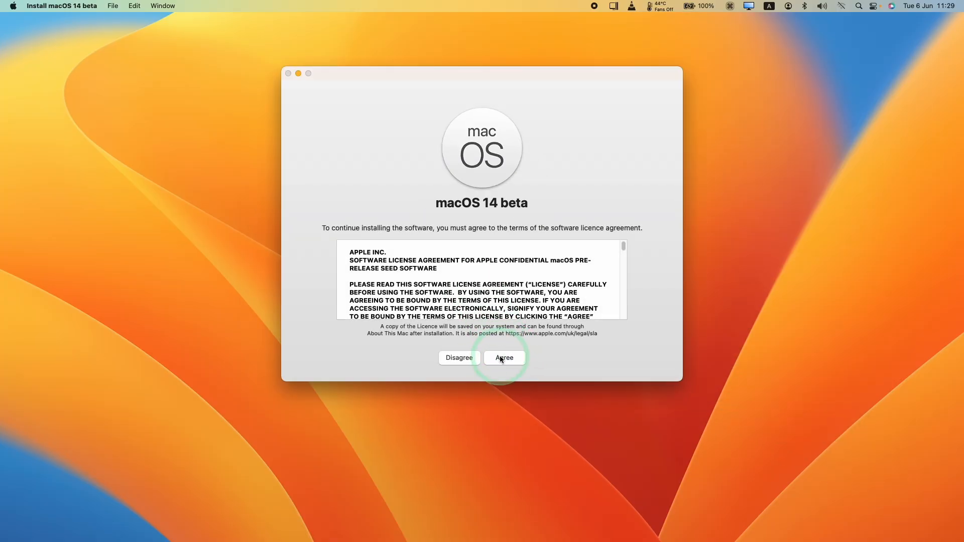
left_click(504, 358)
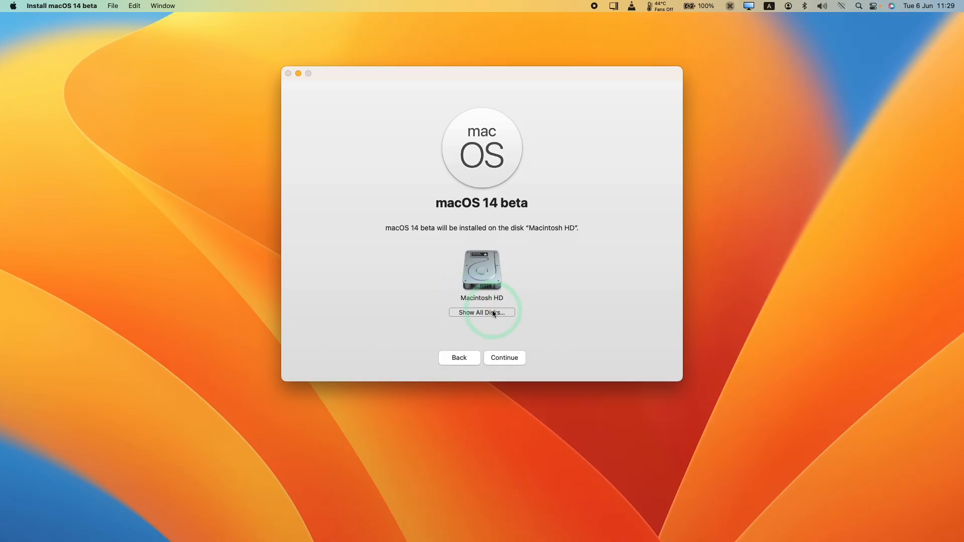
left_click(481, 313)
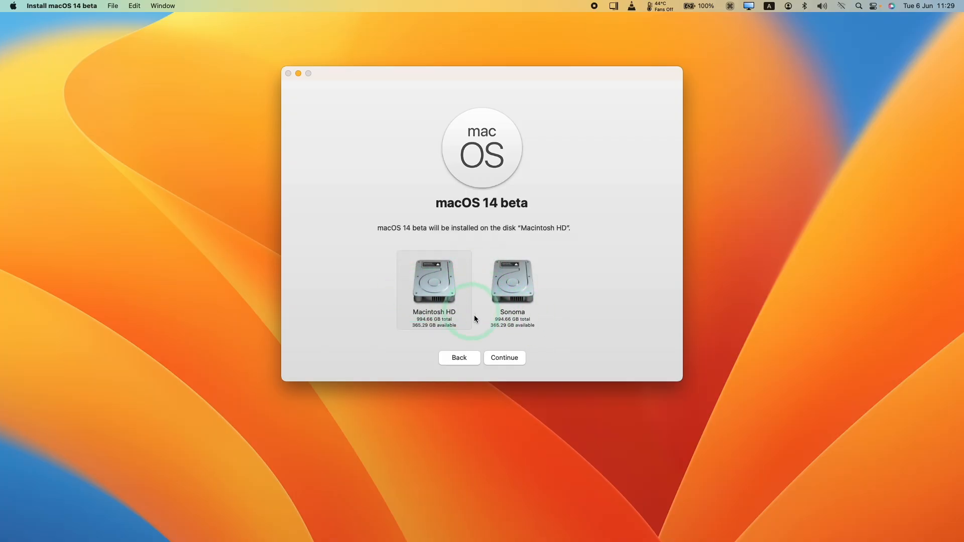
left_click(512, 283)
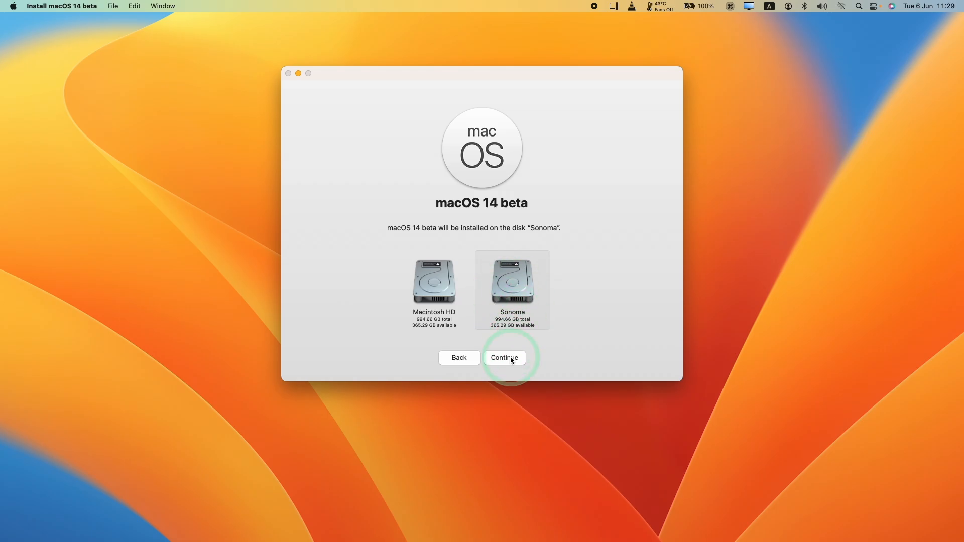
Step: Confirm Sonoma as destination, begin the install and authenticate as volume owner
left_click(503, 358)
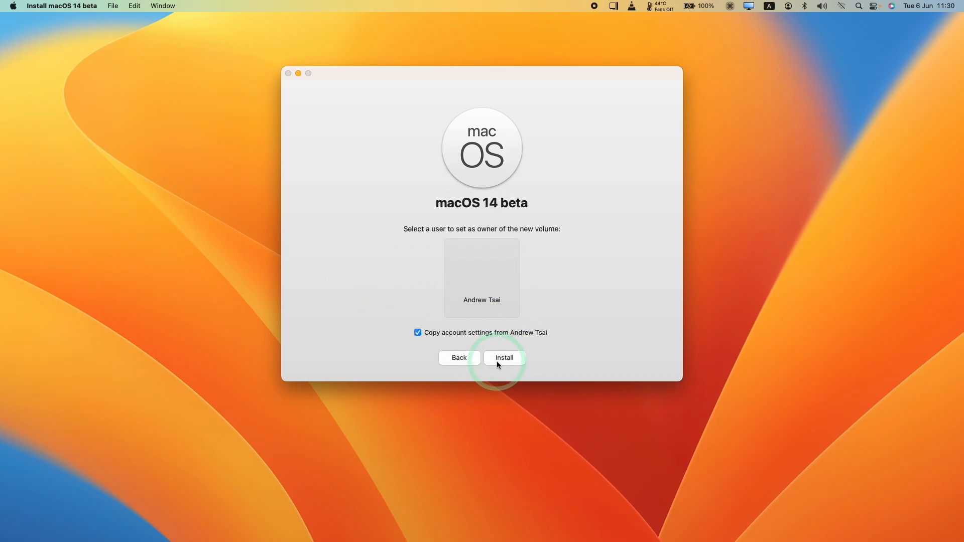
left_click(503, 358)
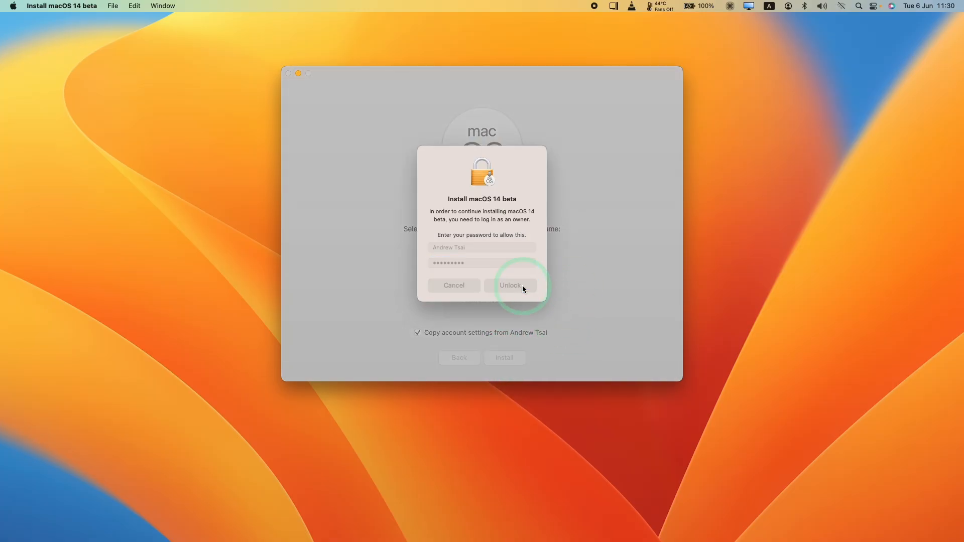
left_click(511, 285)
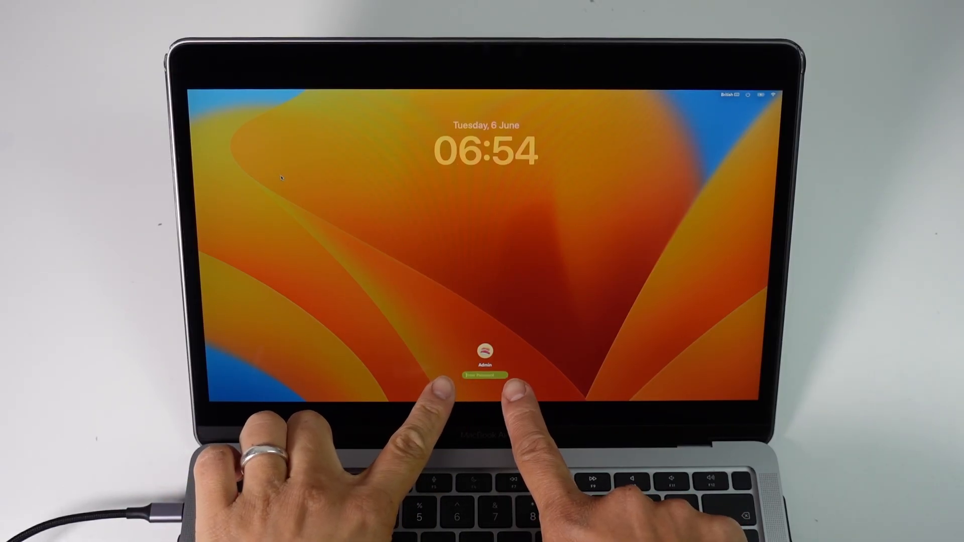
Step: Log in to the freshly booted macOS Sonoma and bring up System Settings
type("password")
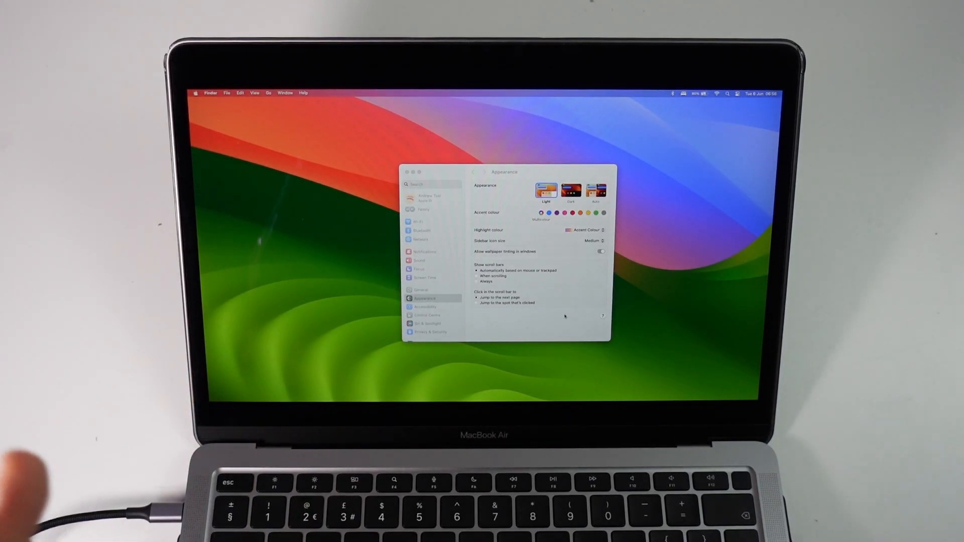
left_click(405, 172)
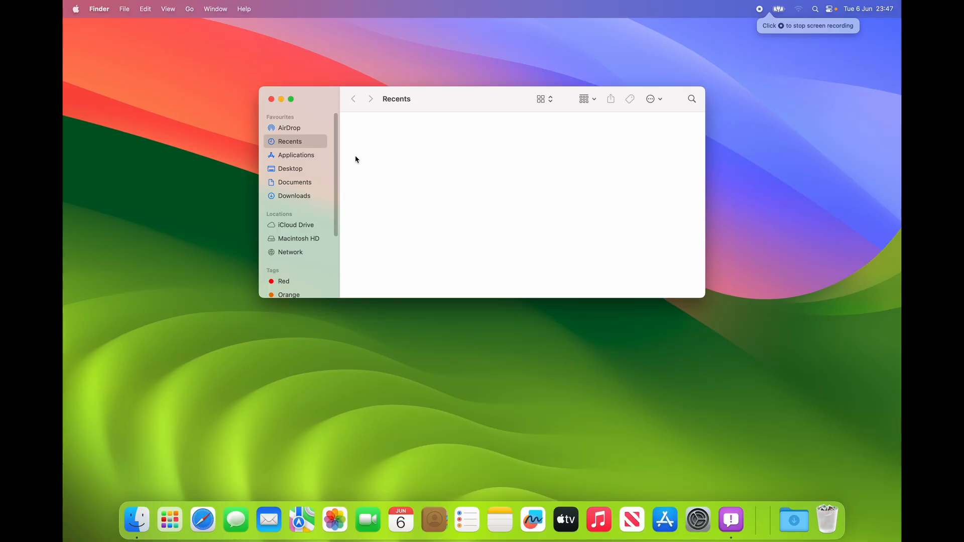
Step: Browse Macintosh HD's home Documents, jump to the Sonoma volume's top level, and reopen System Settings
scroll("down", 3)
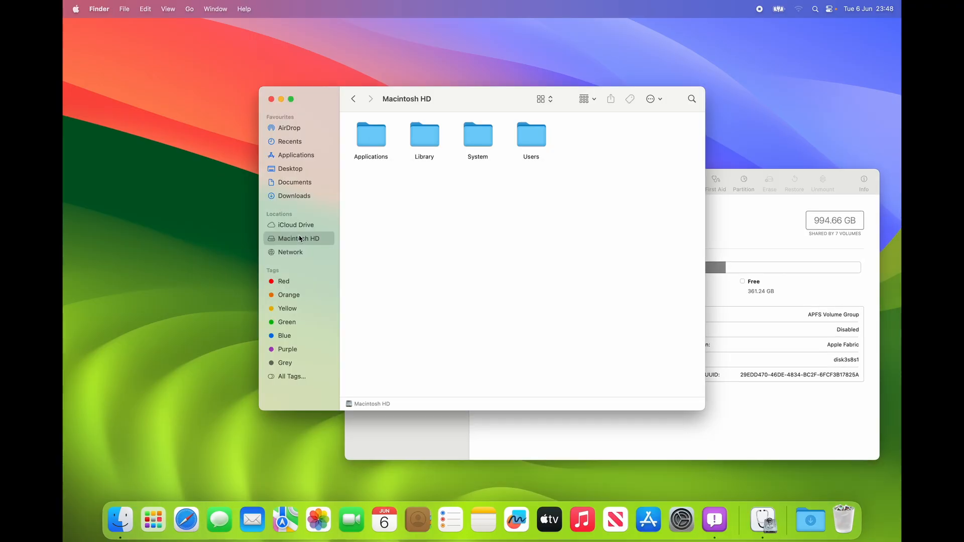
double_click(531, 133)
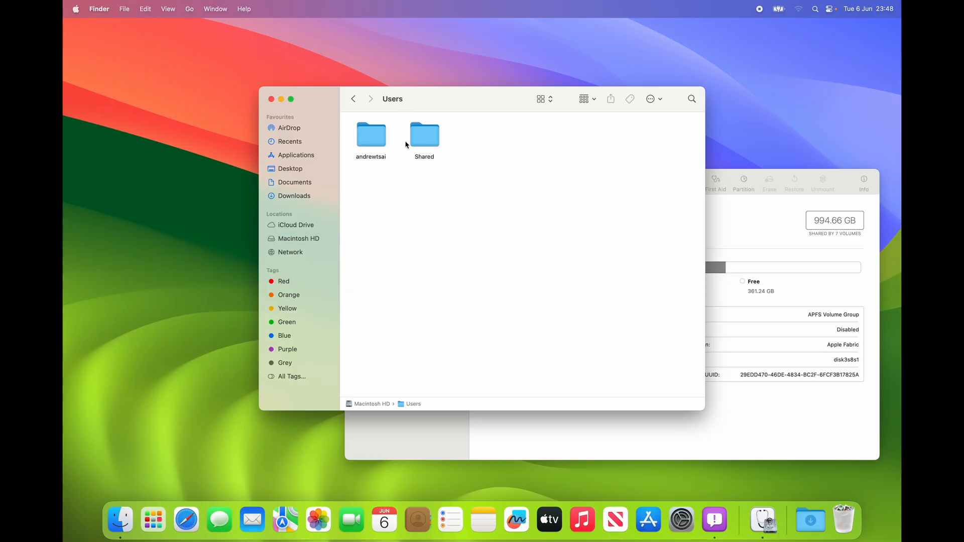
double_click(371, 133)
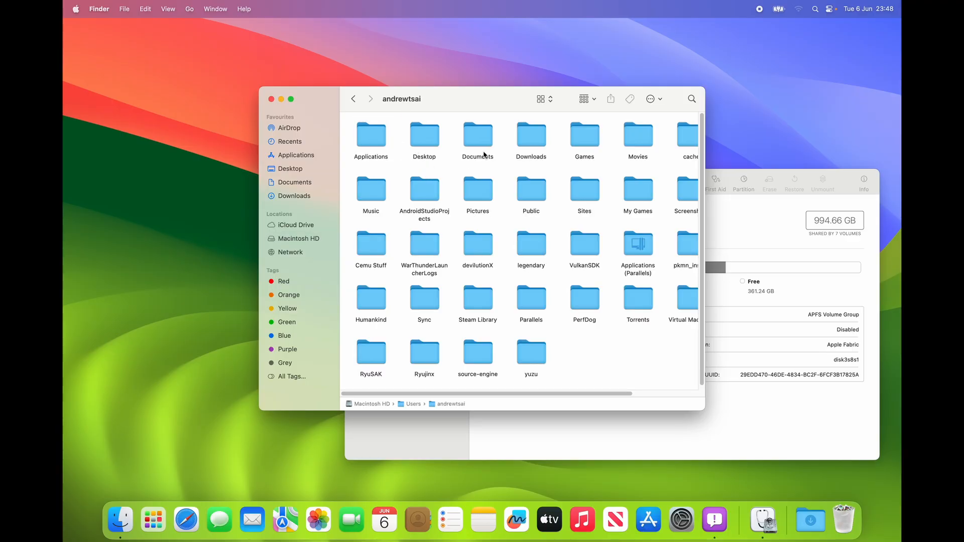
mouse_move(287, 187)
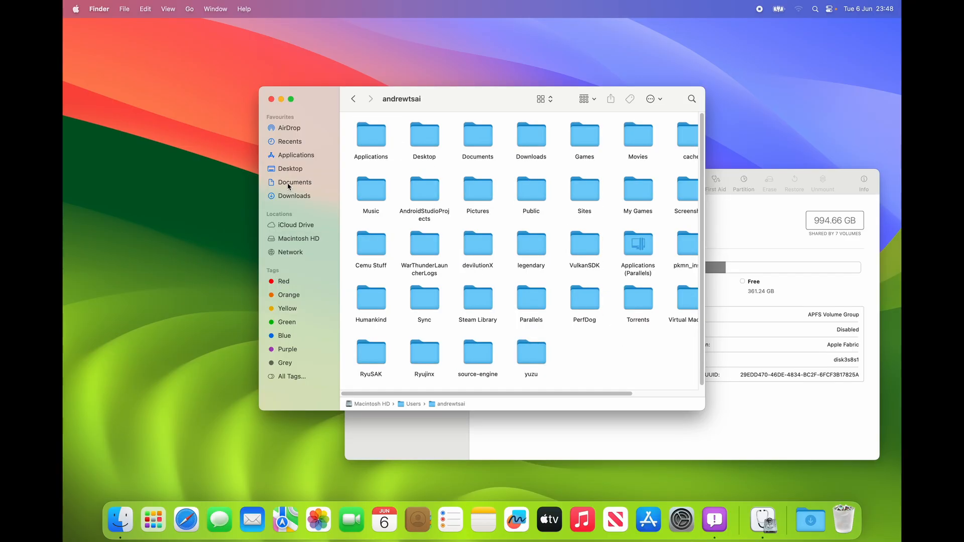
left_click(295, 182)
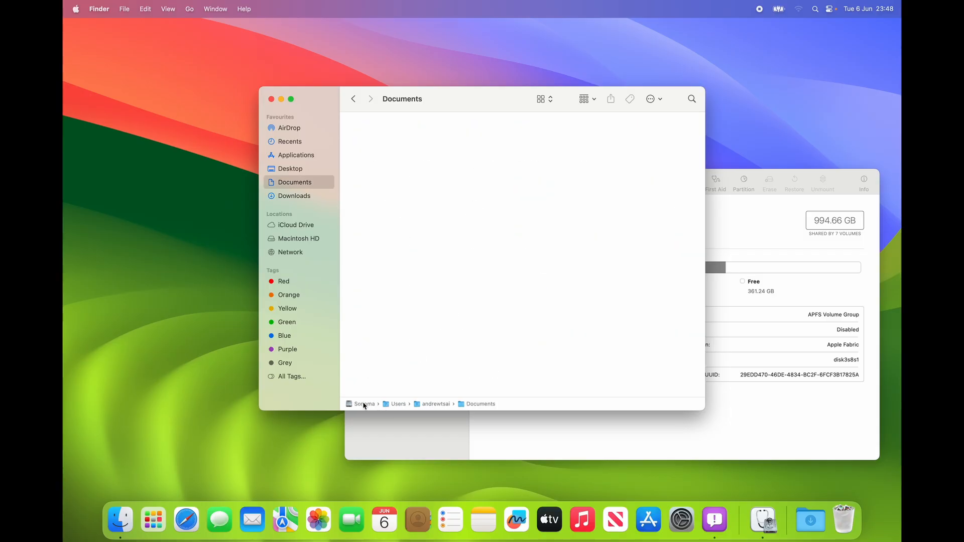
left_click(363, 404)
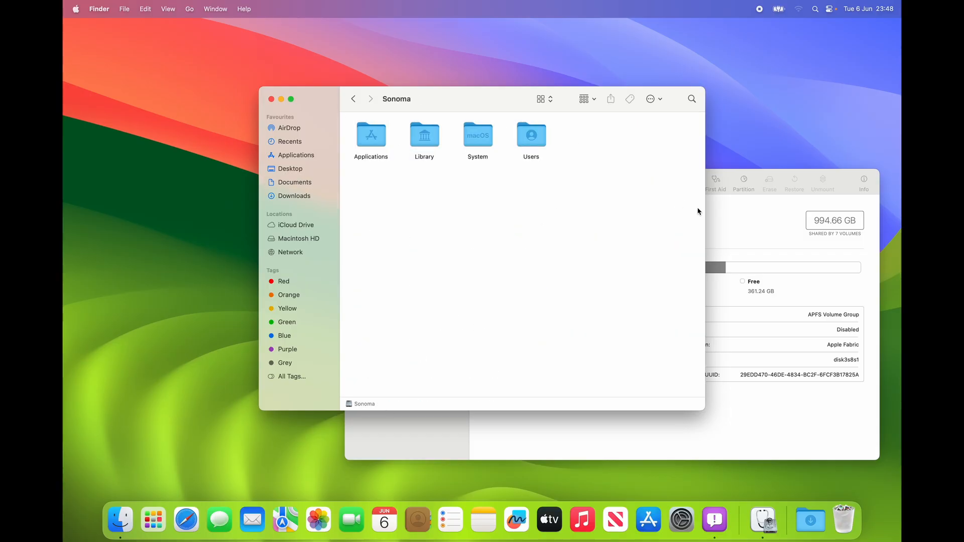
left_click(680, 520)
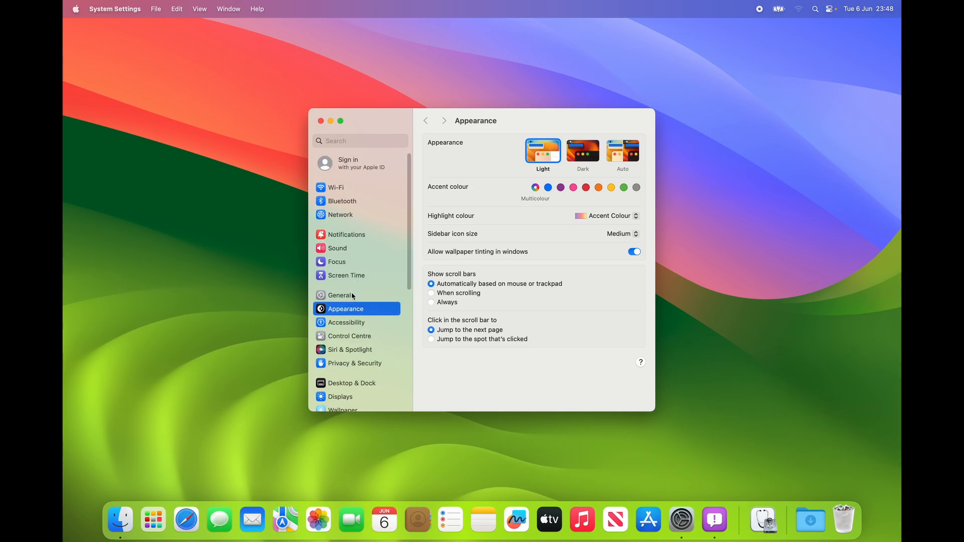
Step: Show the Startup Disk list with Sonoma (macOS 14.0) selected beside Macintosh HD (macOS 13.4)
left_click(338, 296)
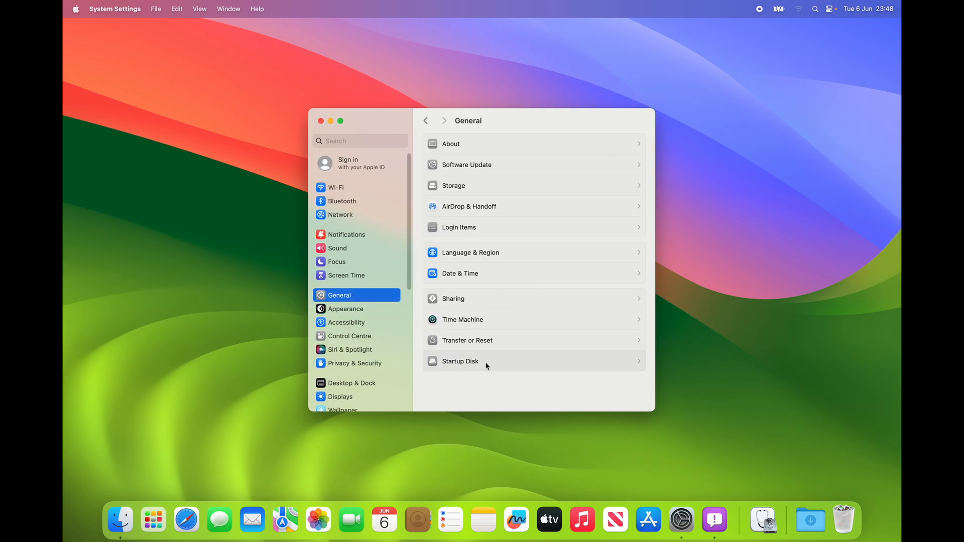
left_click(459, 361)
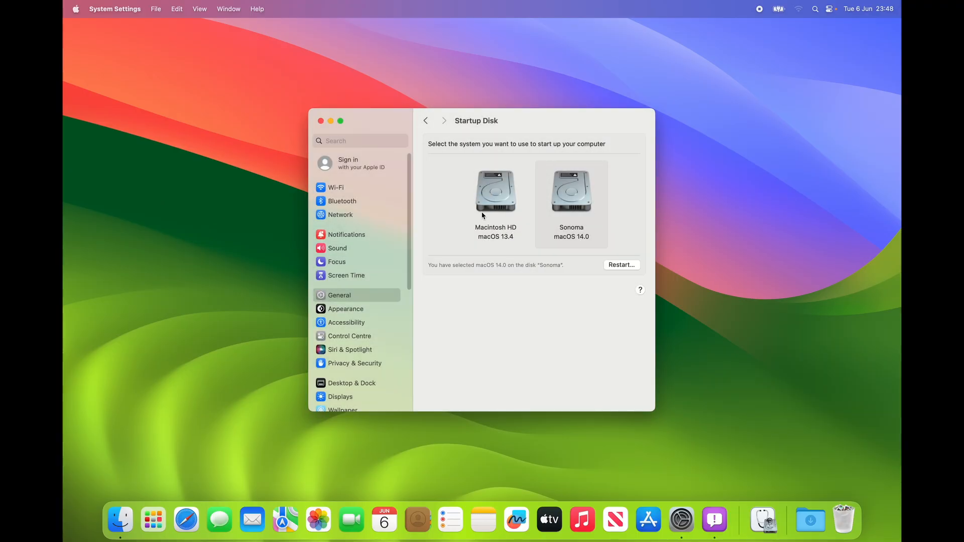
mouse_move(571, 190)
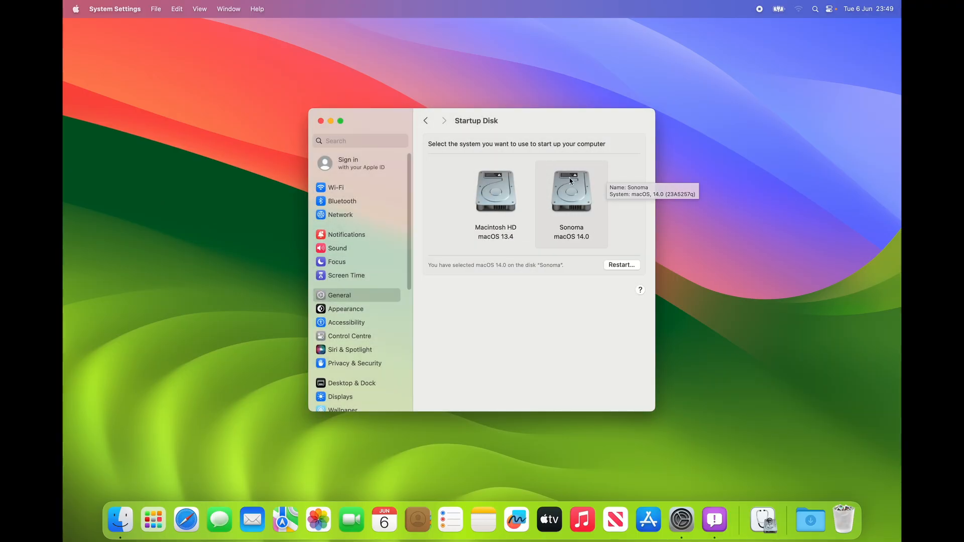
mouse_move(758, 155)
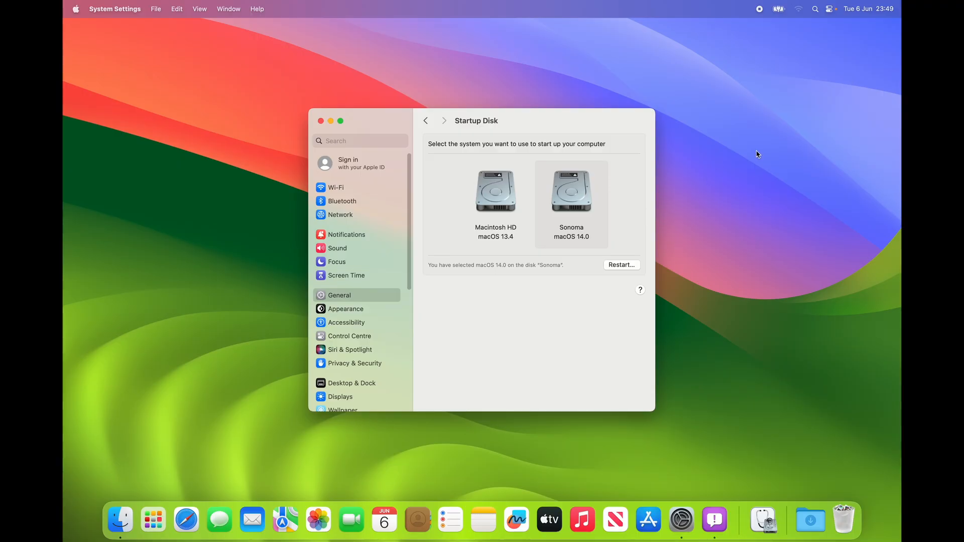